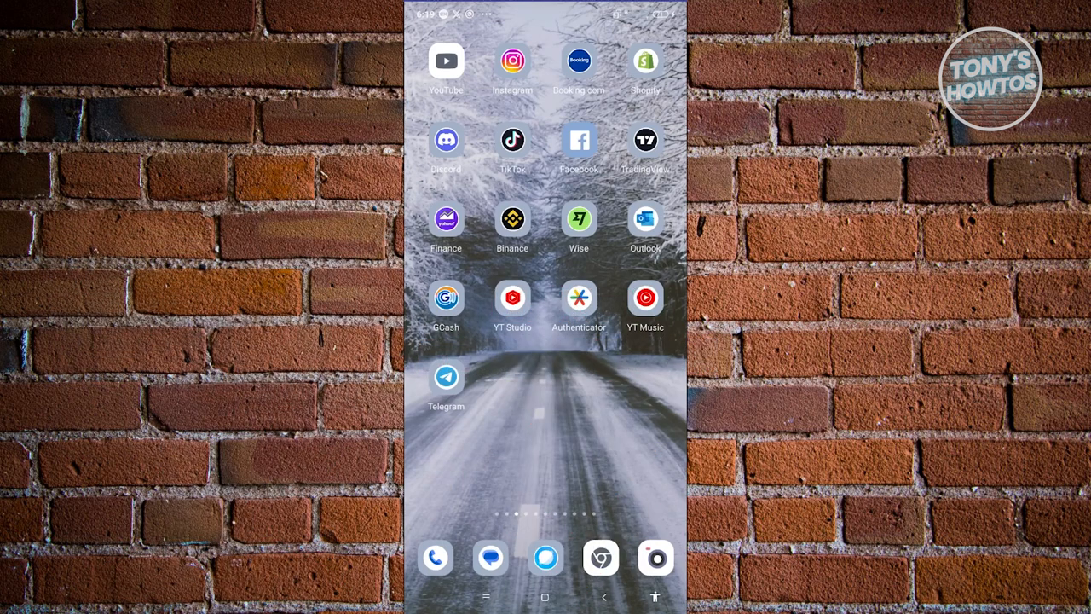
Step: Launch the Binance app from the Android home screen
click(512, 219)
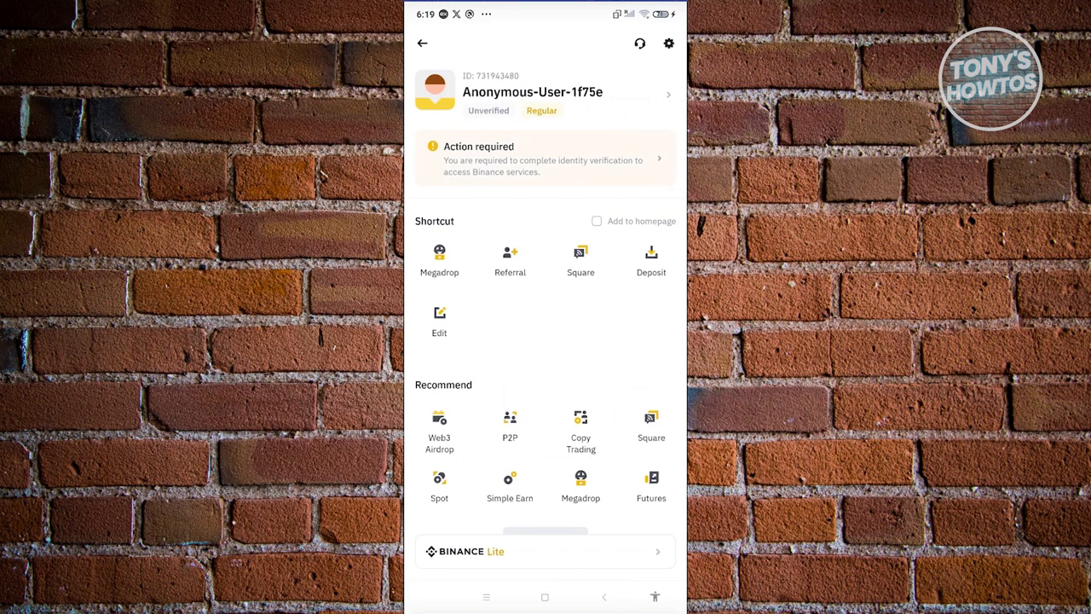
click(668, 44)
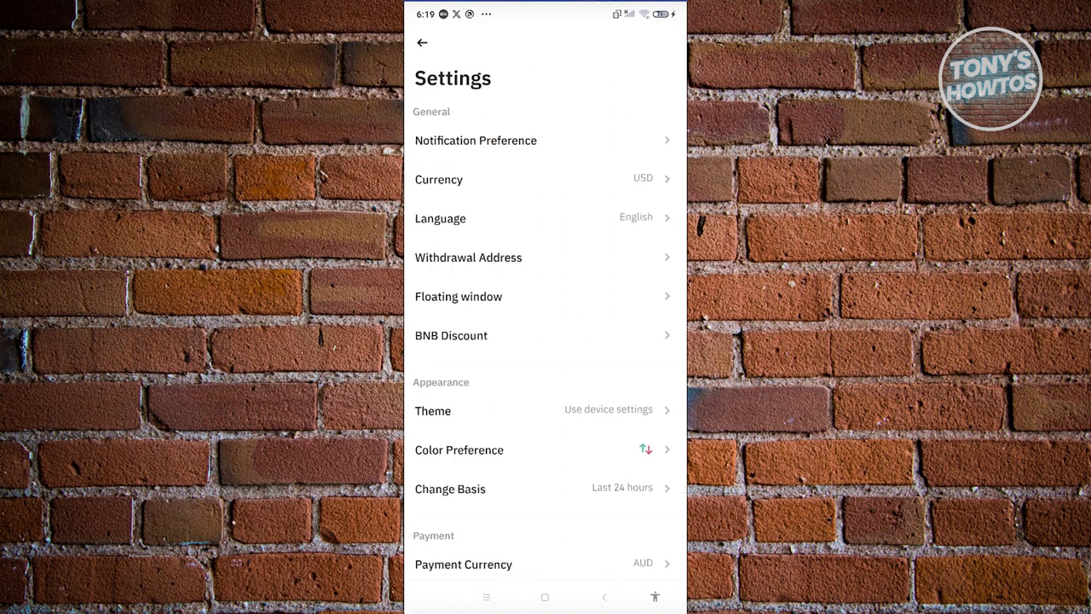
scroll(down, 3)
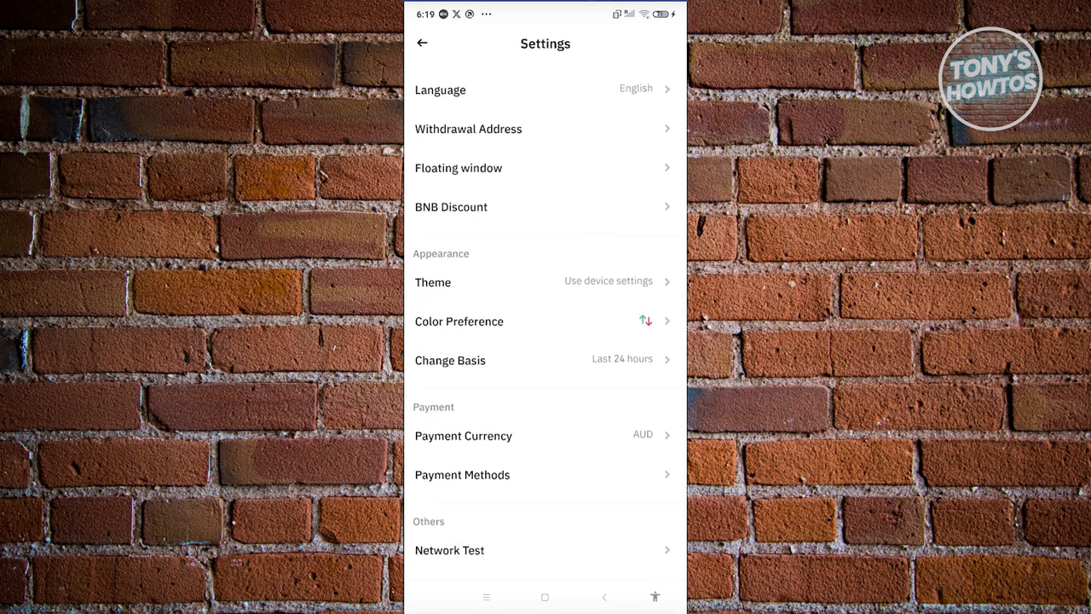
scroll(down, 3)
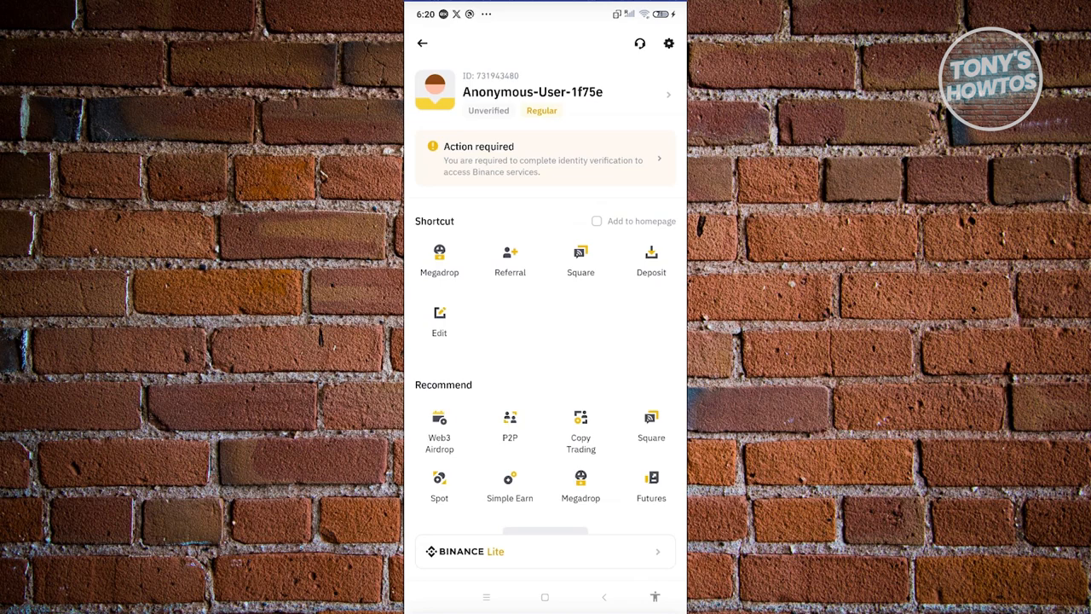
Step: Open Security settings and choose Manage Account to reach the Disable and Delete options
click(533, 92)
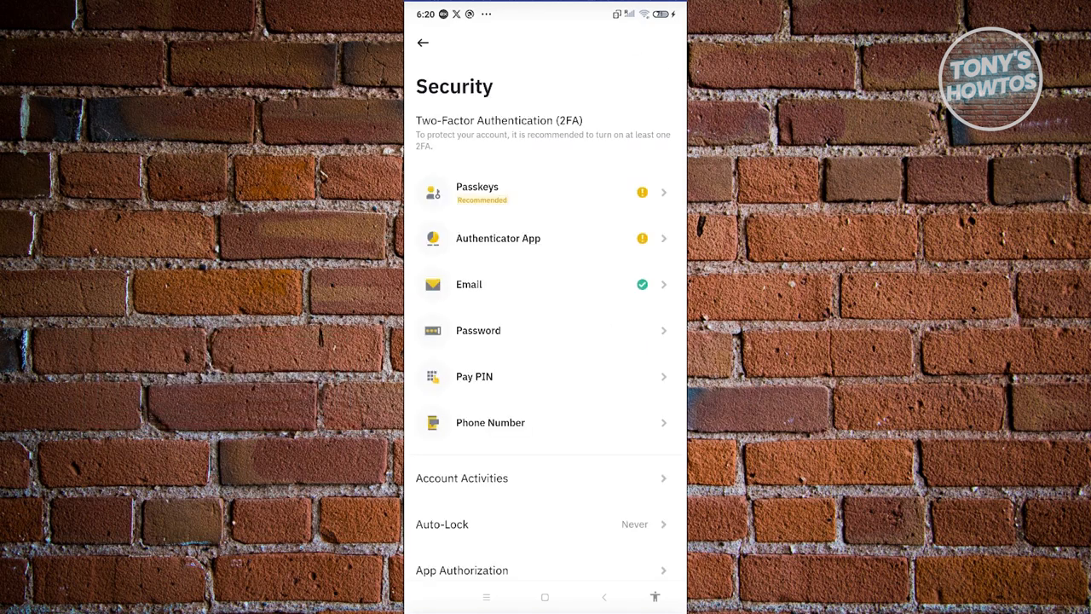
scroll(down, 3)
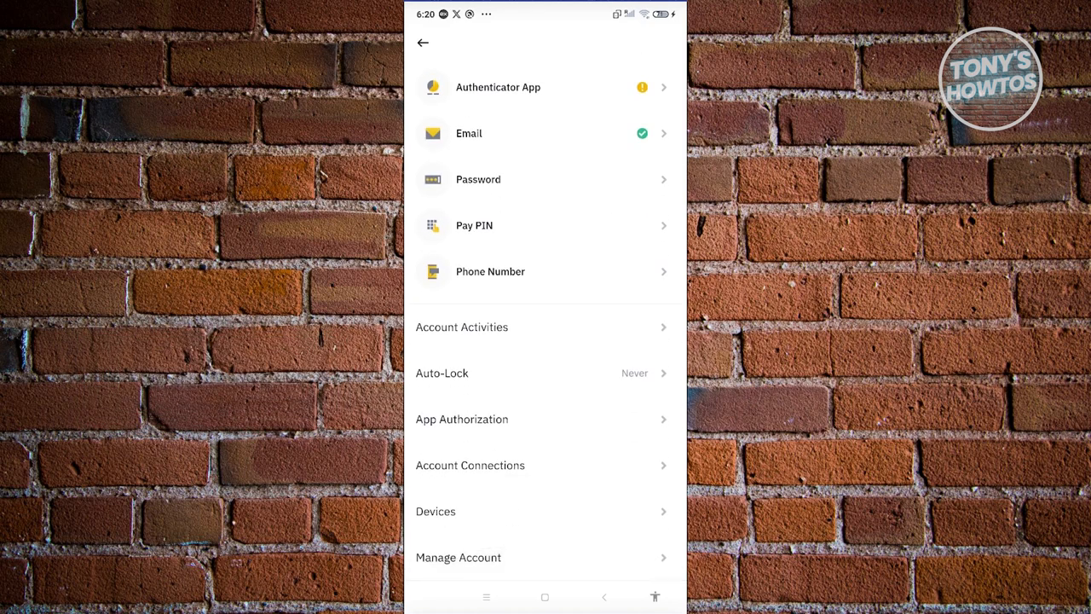
click(458, 557)
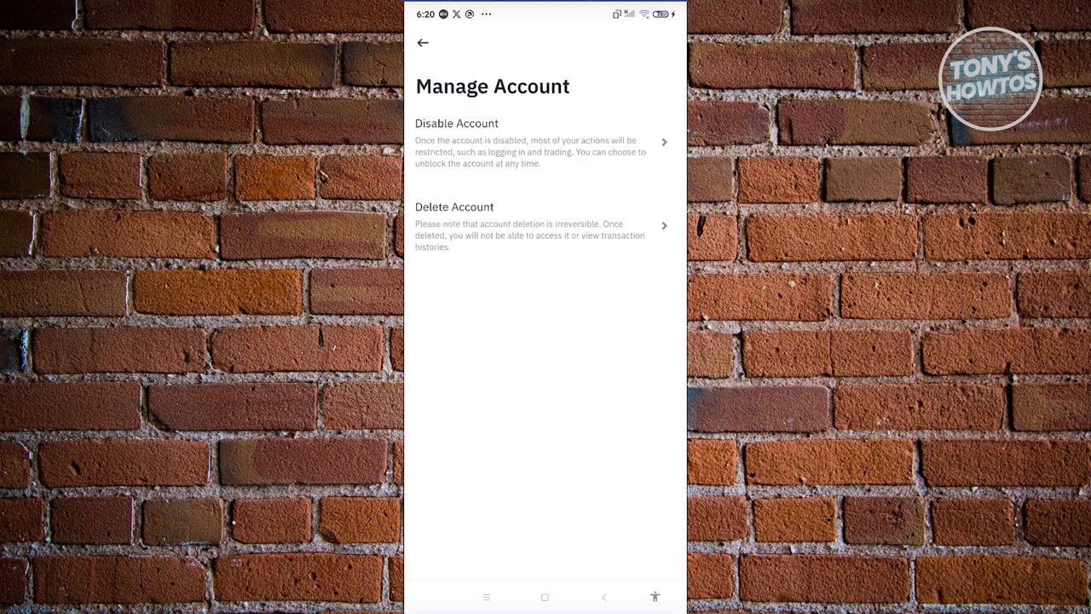